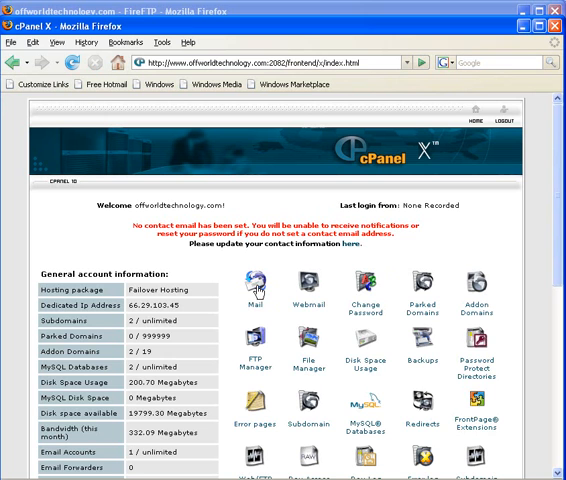
Go to Mail Account Maintenance from the cPanel home page
left_click(256, 280)
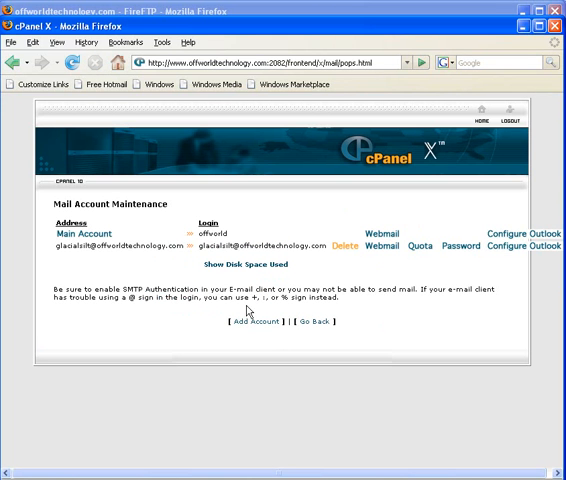
left_click(264, 324)
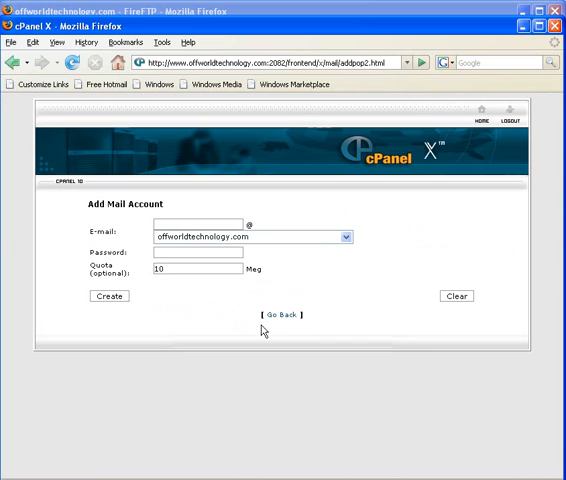
mouse_move(260, 326)
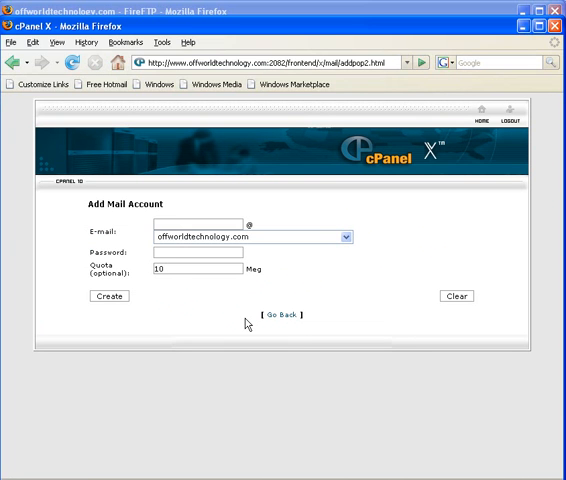
type("newwebmail")
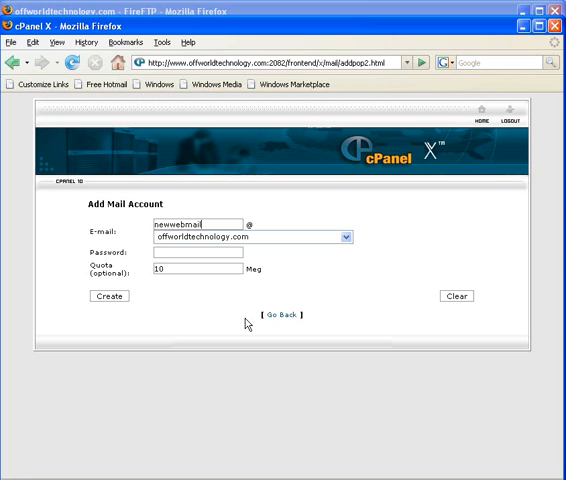
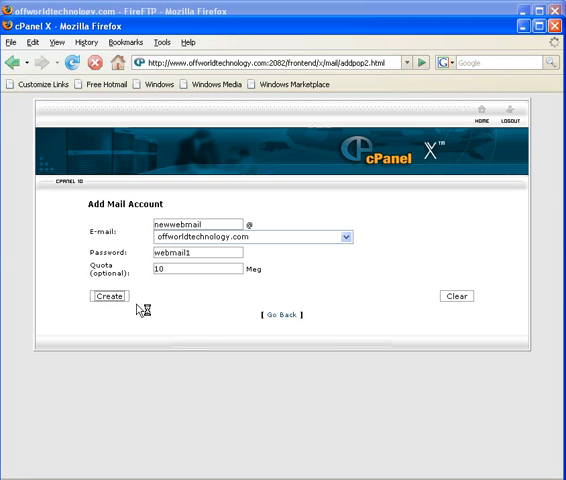
left_click(108, 296)
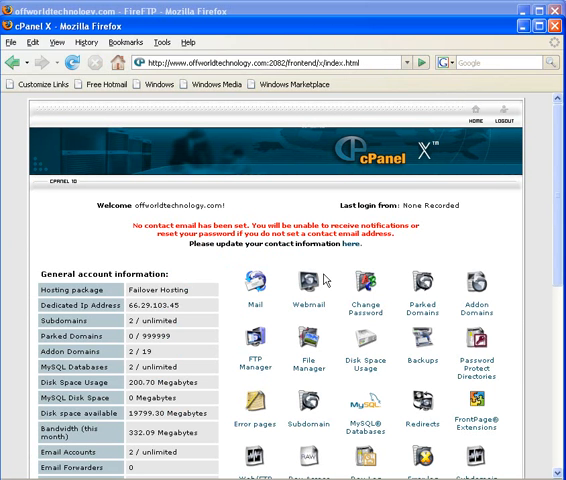
scroll("down", 3)
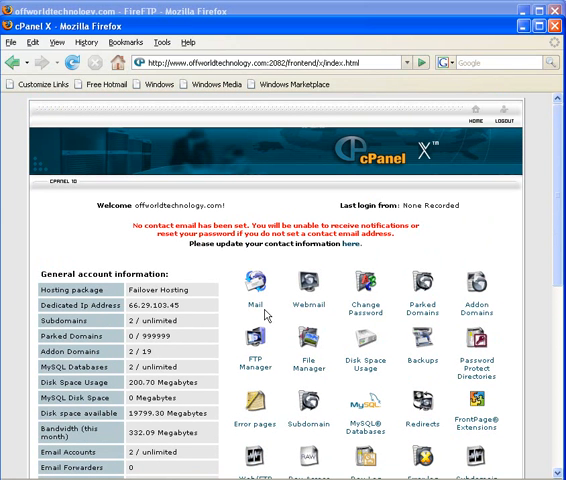
mouse_move(272, 312)
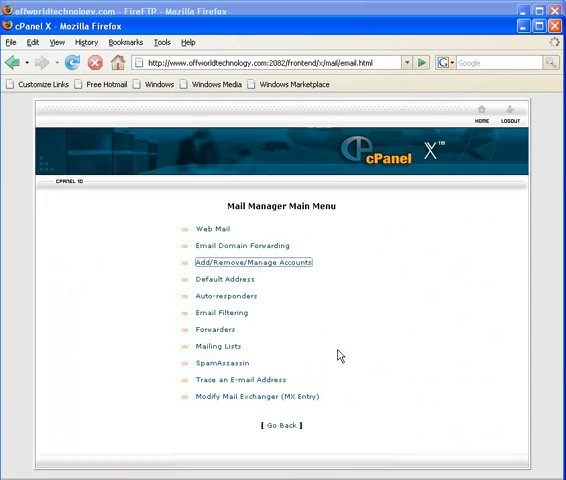
left_click(252, 264)
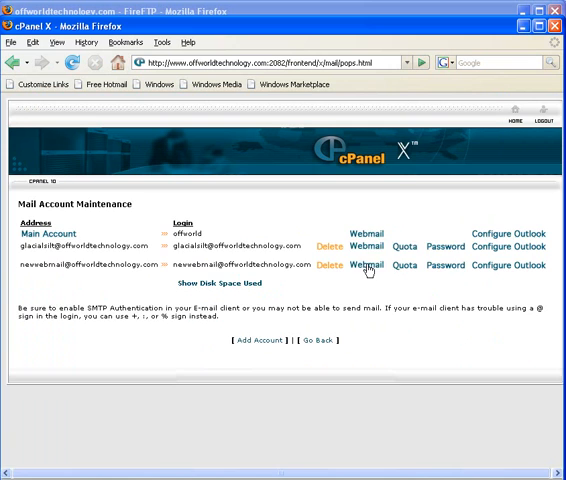
Log into webmail as newwebmail with its password, declining Firefox's remember-password offer
left_click(366, 264)
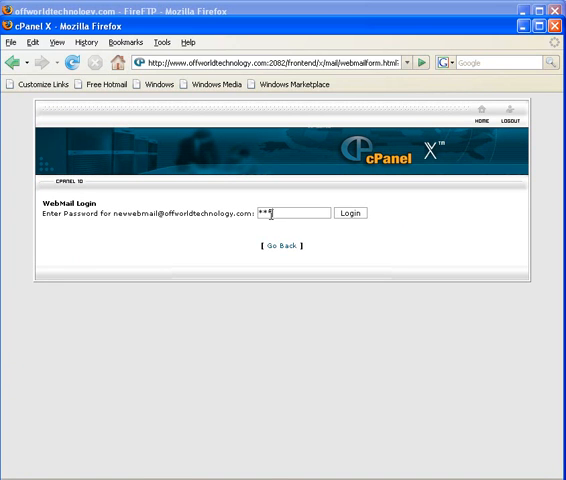
left_click(350, 212)
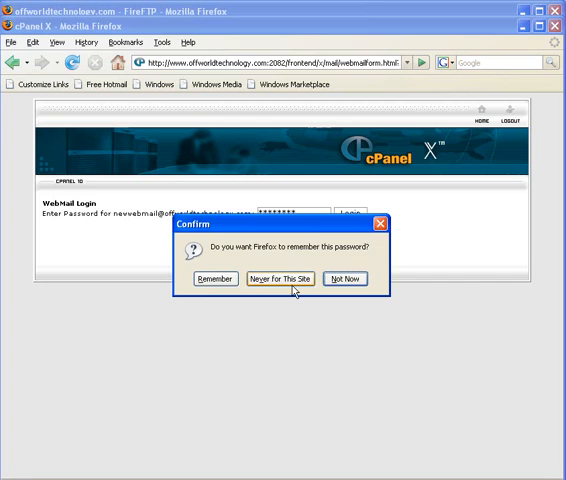
left_click(280, 278)
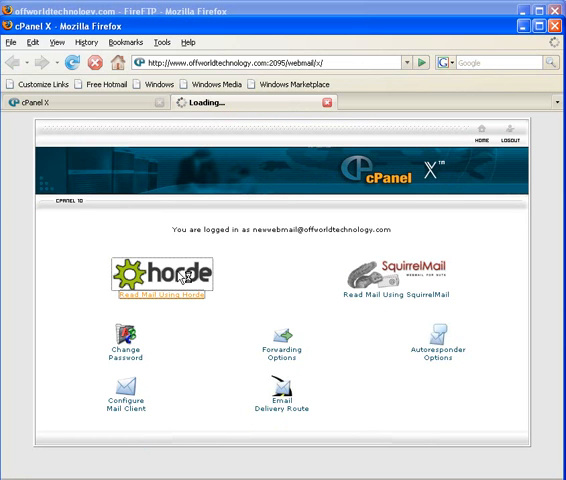
left_click(156, 294)
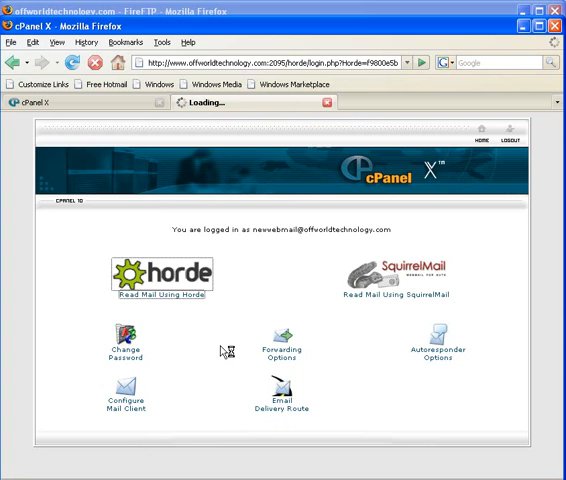
left_click(160, 276)
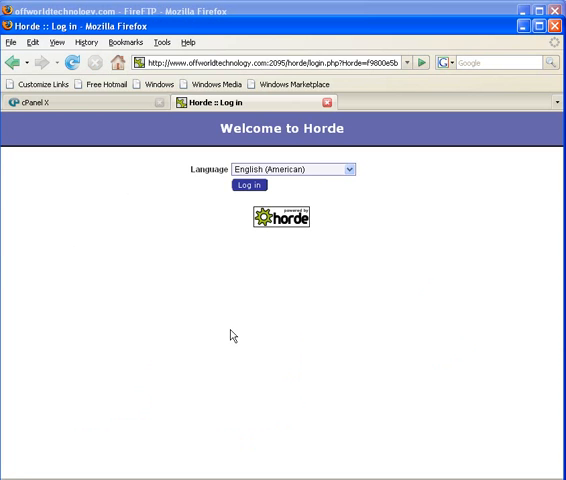
left_click(248, 184)
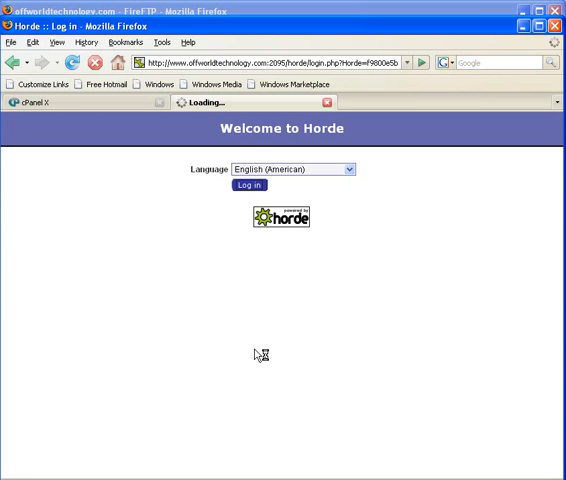
left_click(248, 184)
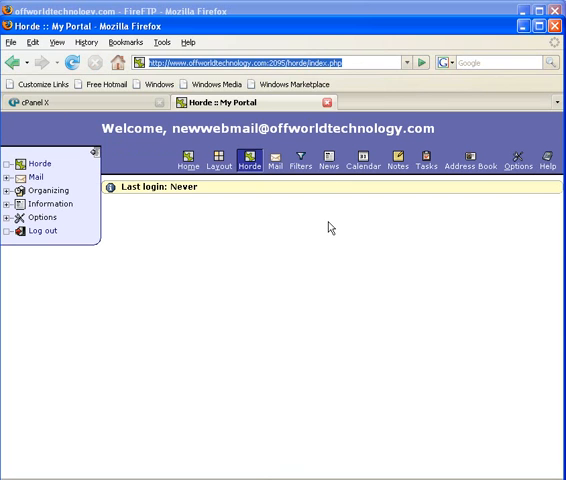
Browse to offworldtechnology.com/webmail so the WebMail login prompt appears
type("offworldtechnology.com/webmail")
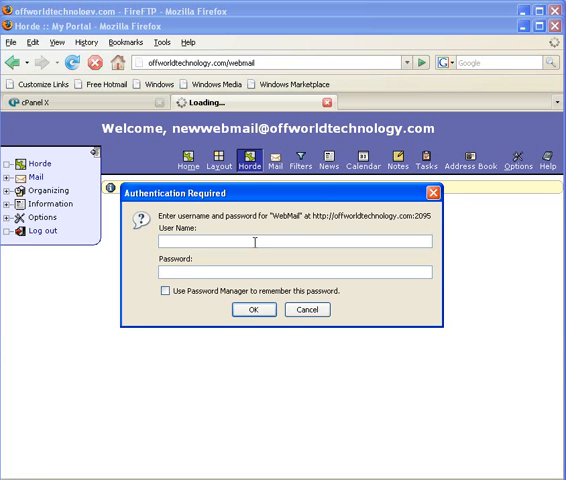
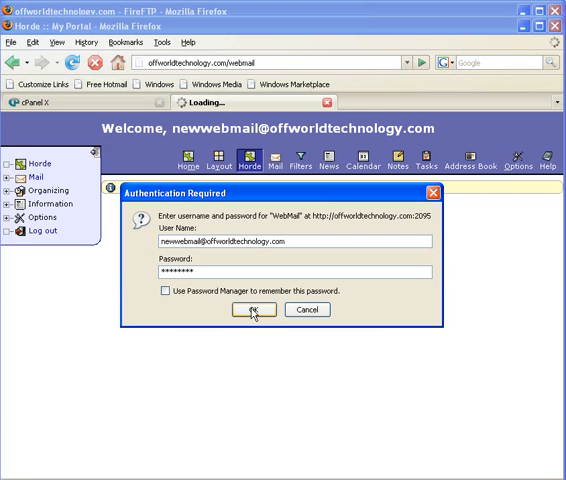
left_click(252, 308)
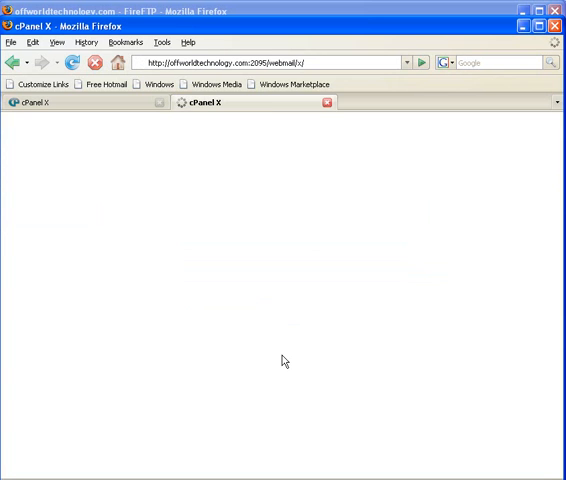